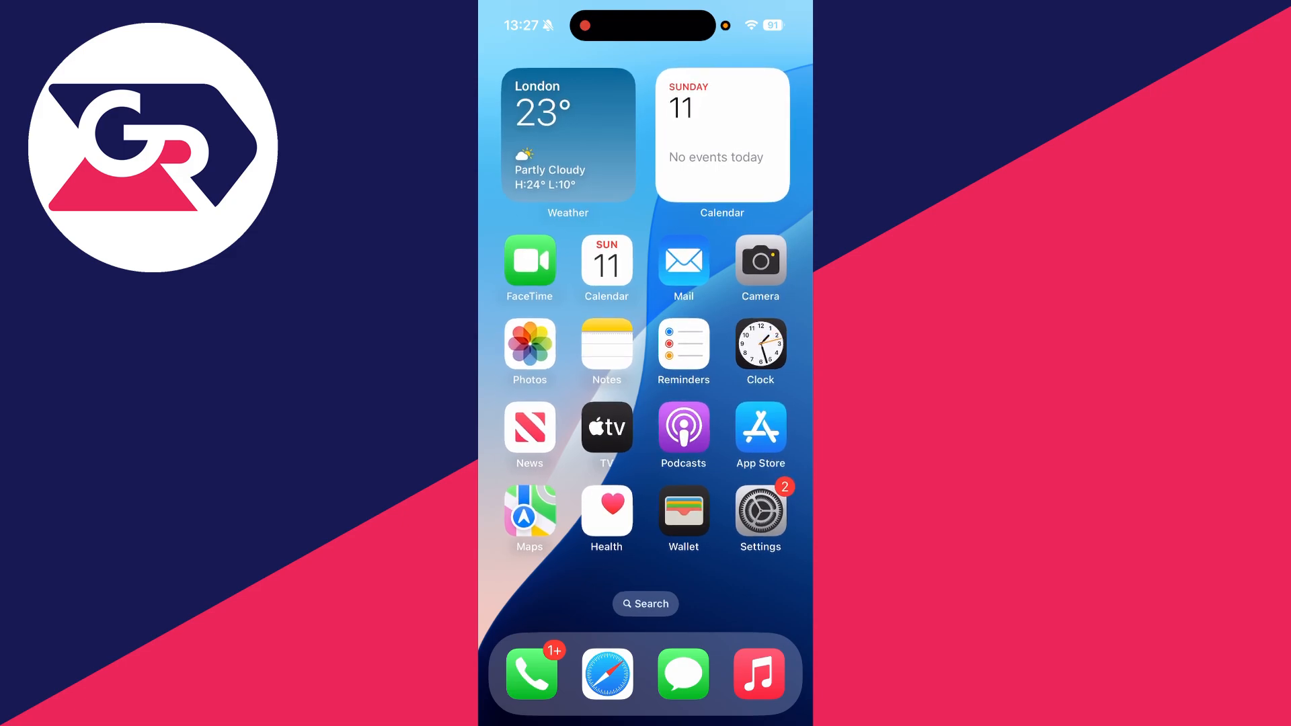
Launch Safari from the dock, landing on the Google homepage at google.co.uk.
left_click(606, 674)
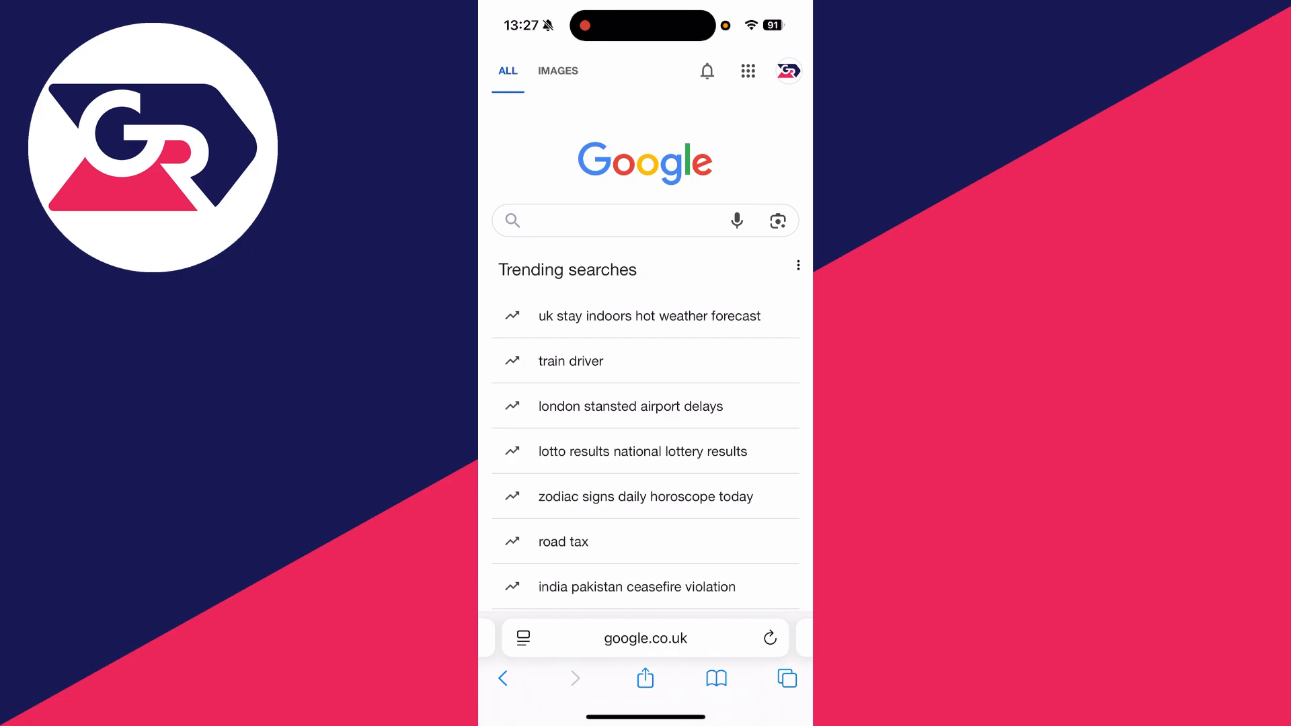
Reach Google Drive via the Google apps grid so the My Drive folder list shows.
left_click(746, 71)
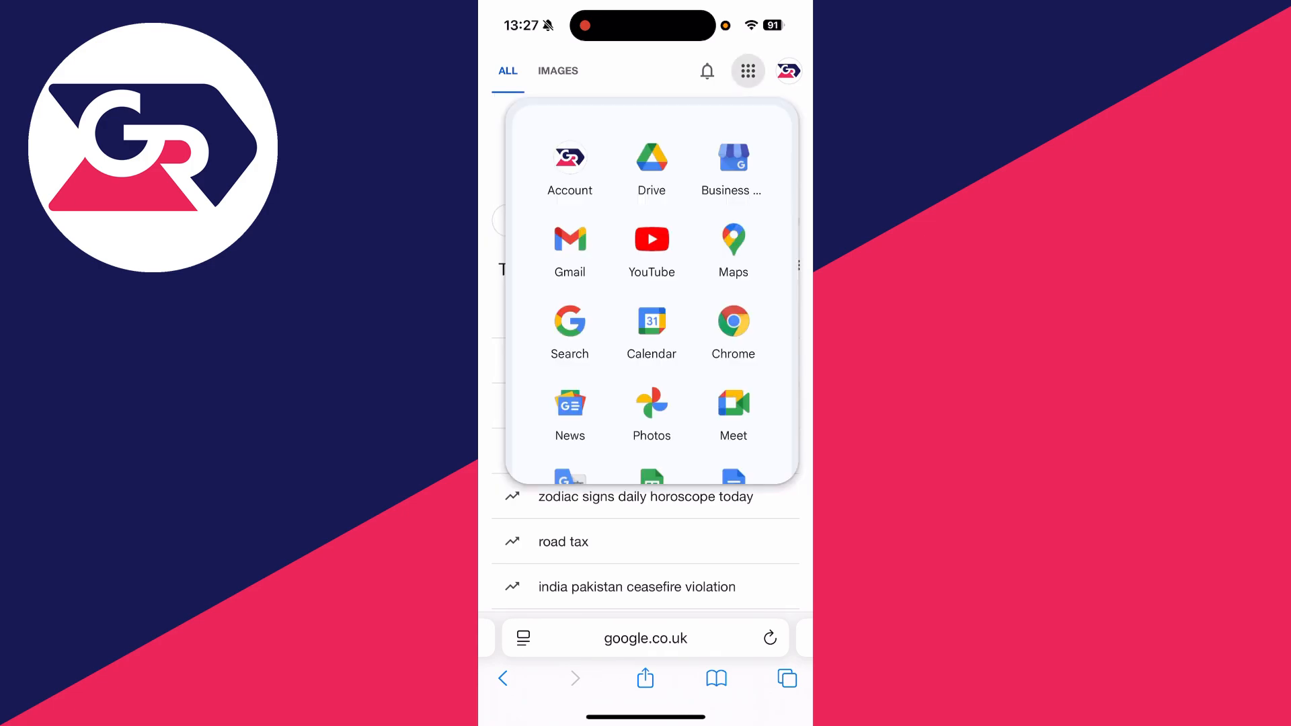
scroll("down", 3)
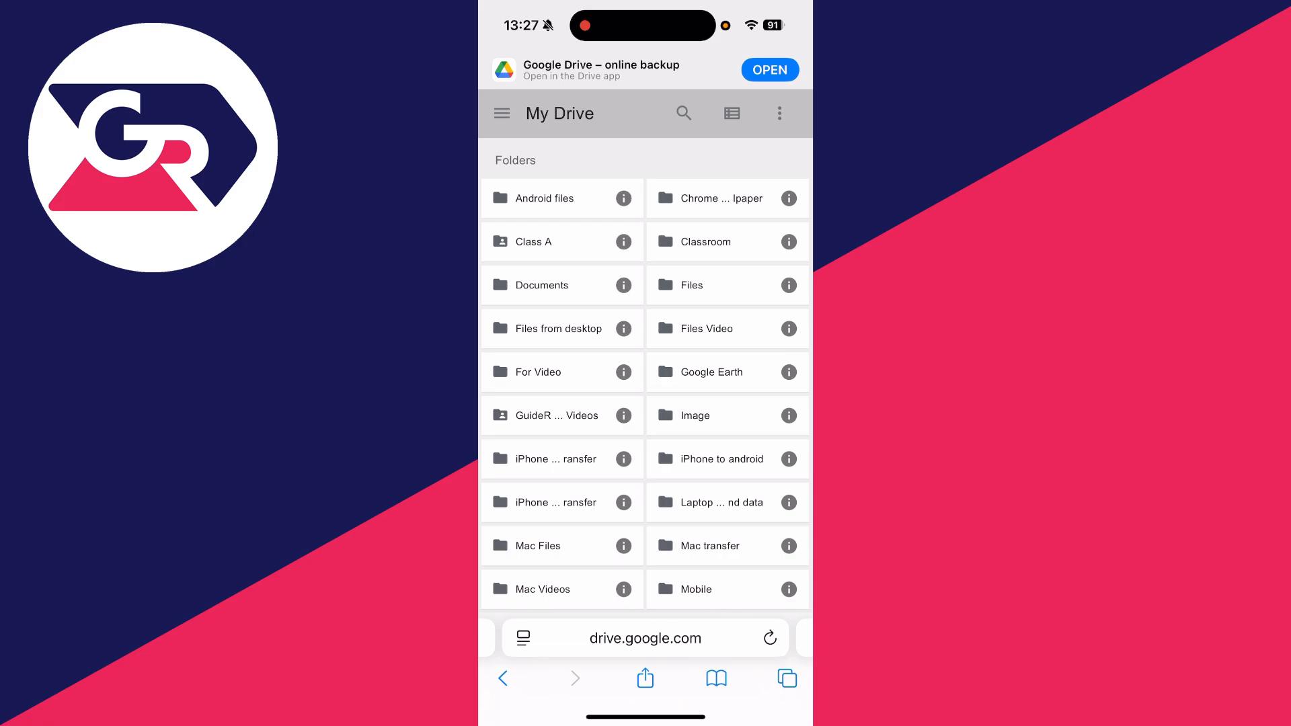
Search Drive for 'questionnaire' and select the Quesionnaire form from the results.
left_click(683, 113)
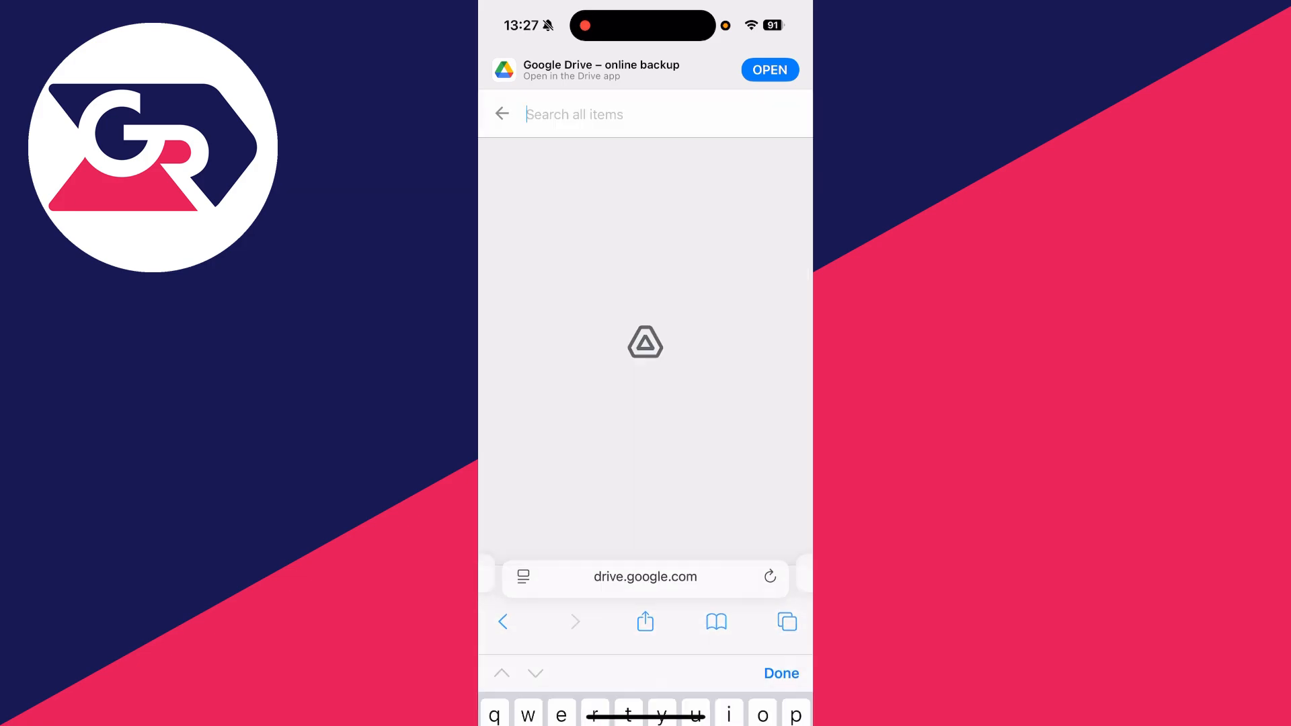
type("quesio")
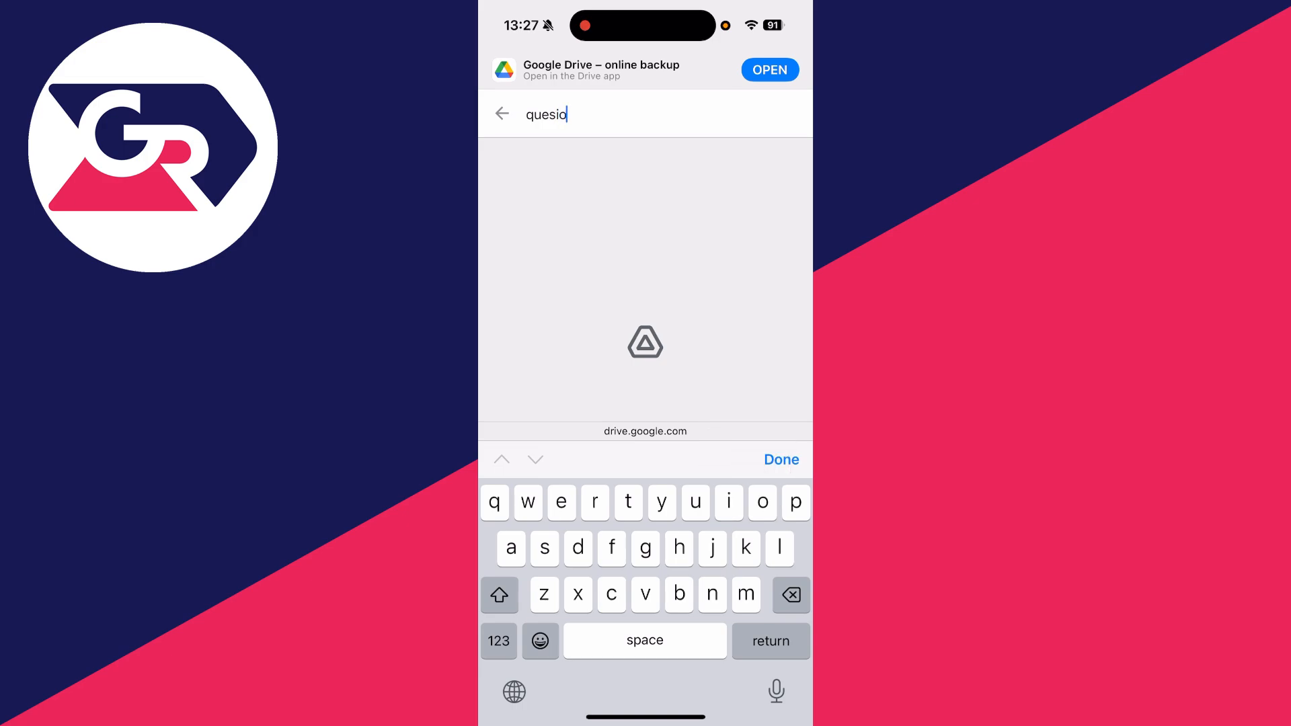
type("nnair")
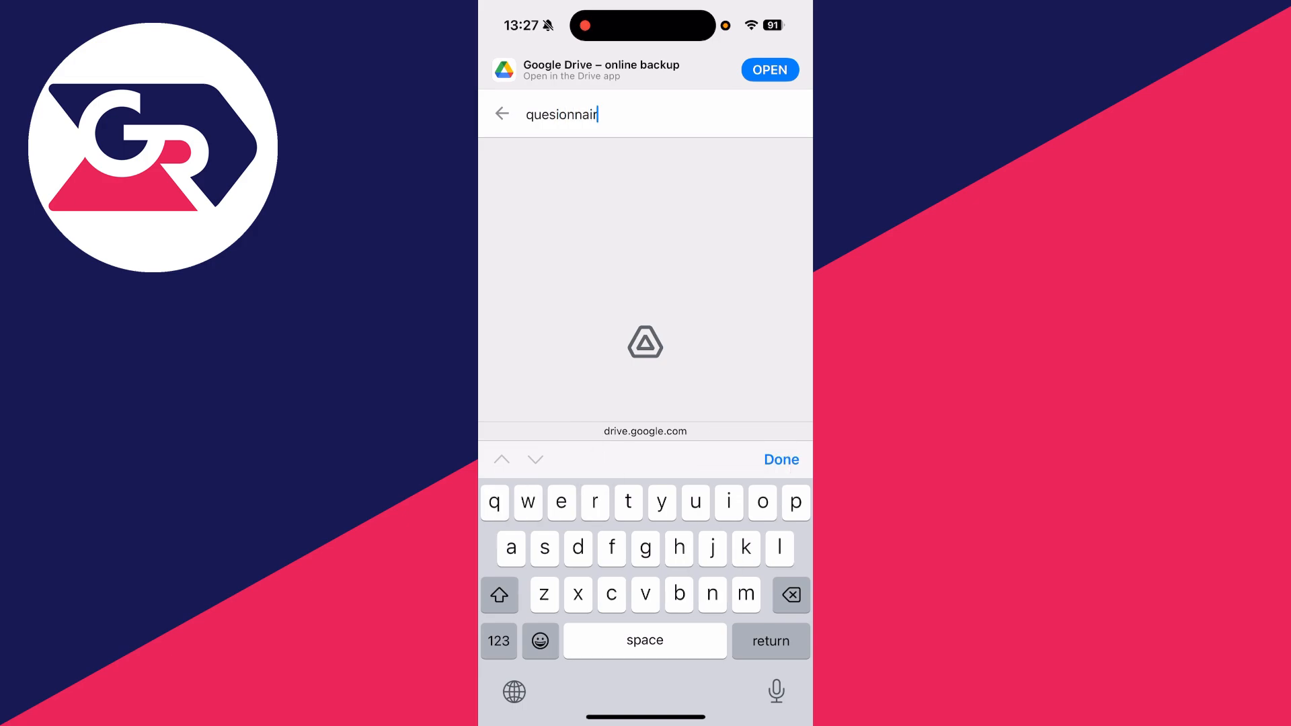
type("e")
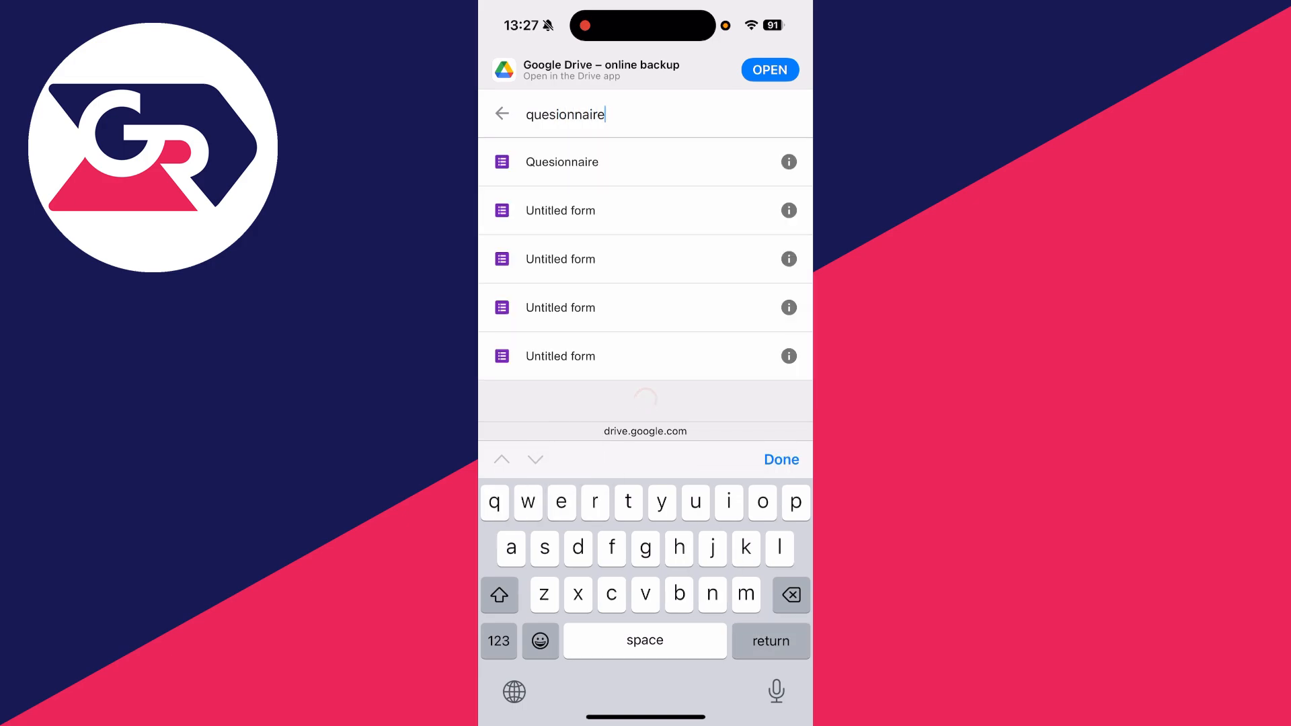
left_click(562, 161)
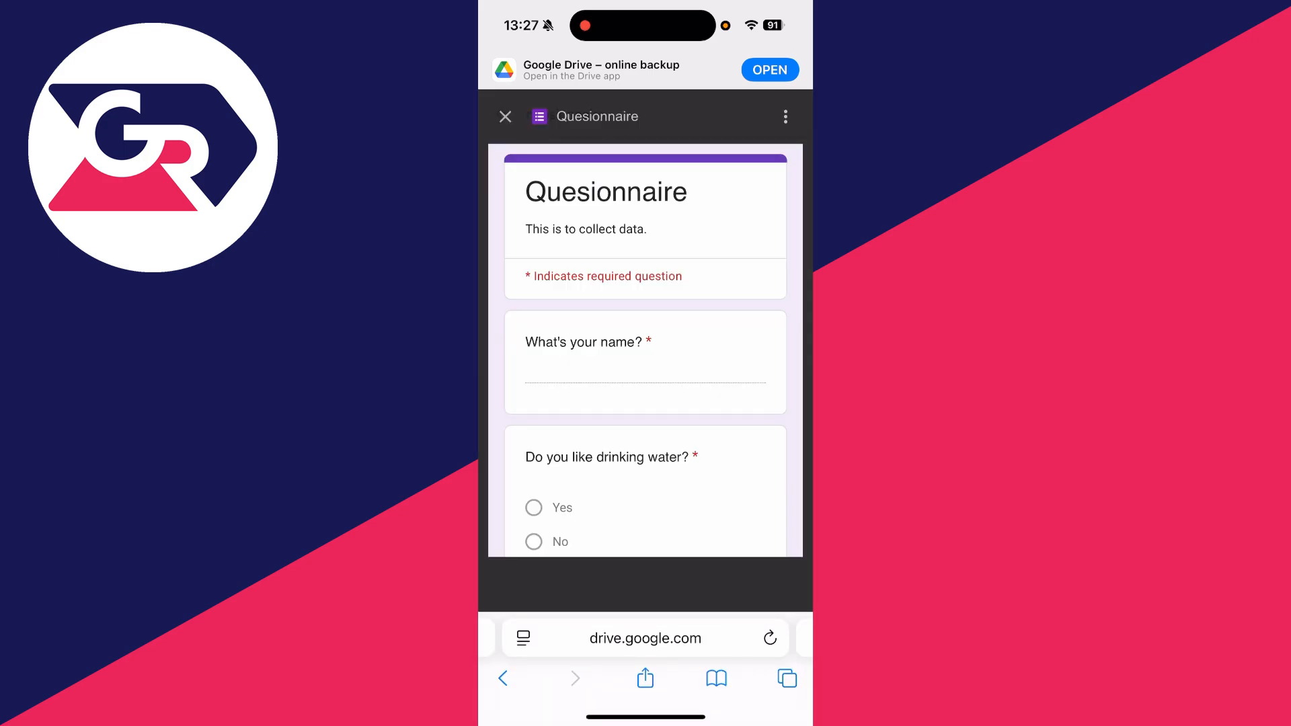
Open the form in its own Google Forms window and show its Responses tab with 4 responses.
left_click(784, 115)
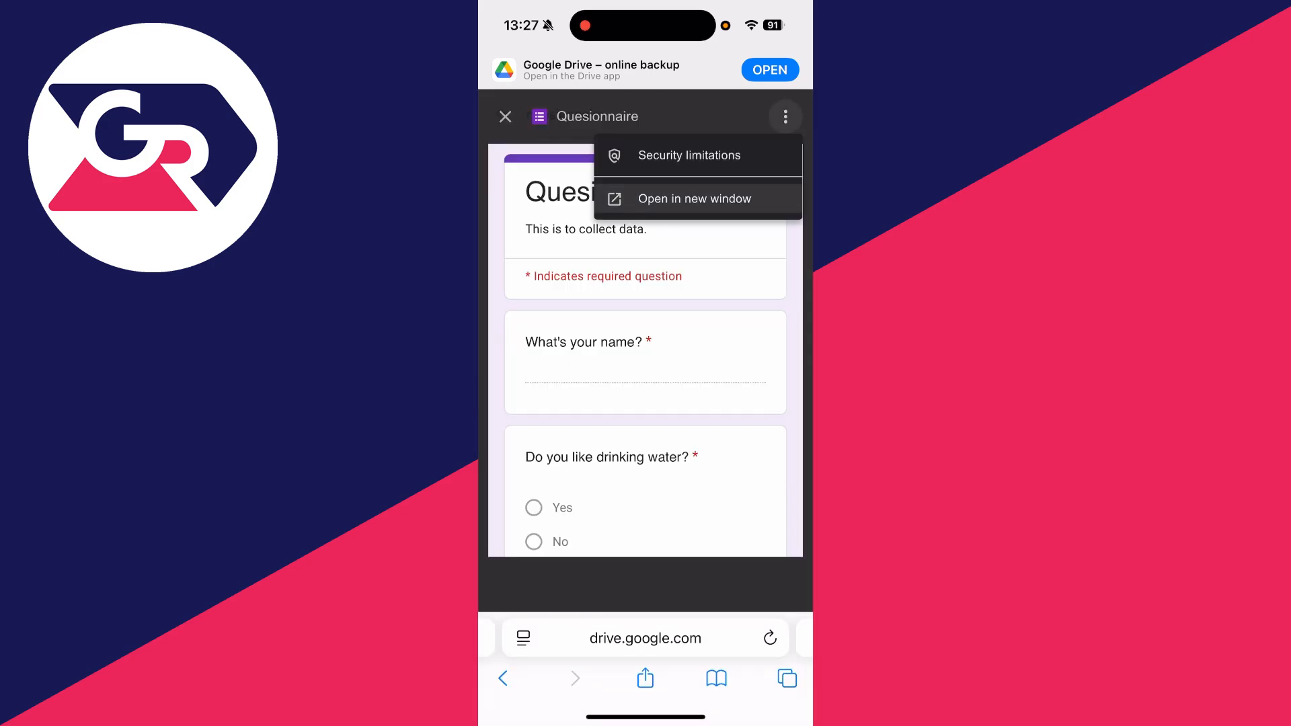
left_click(694, 199)
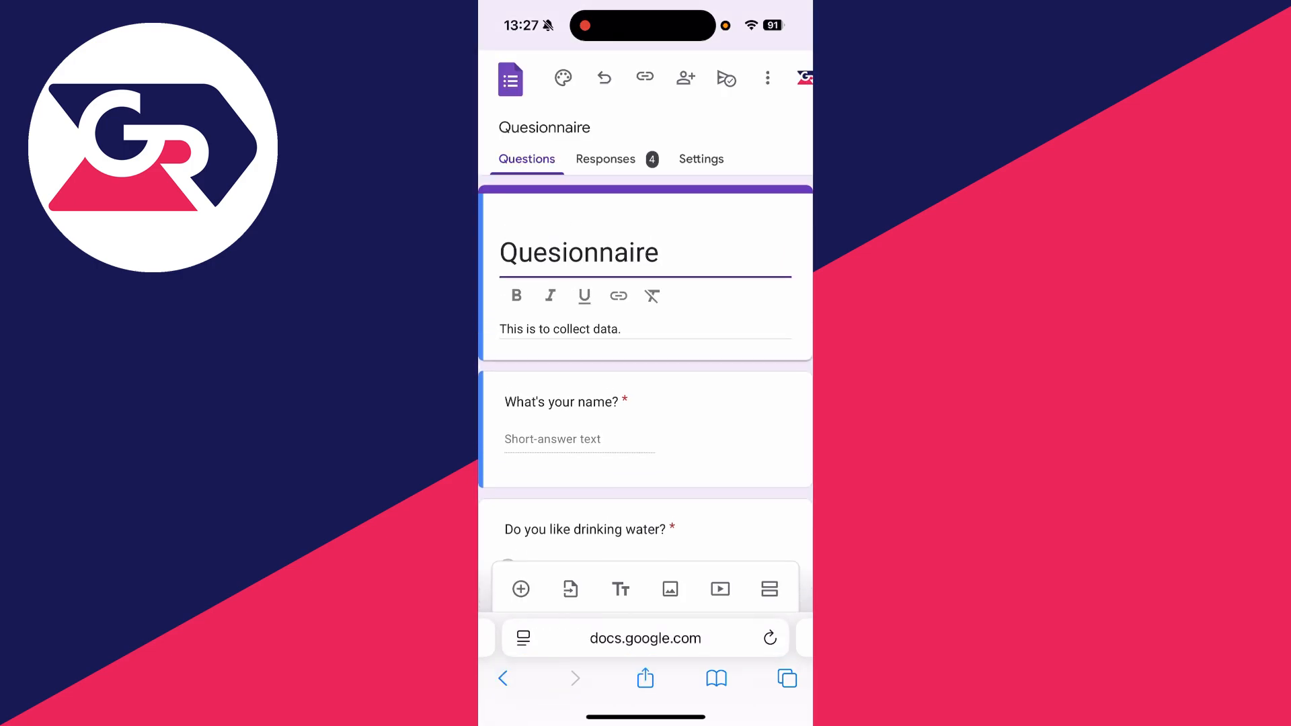
left_click(605, 159)
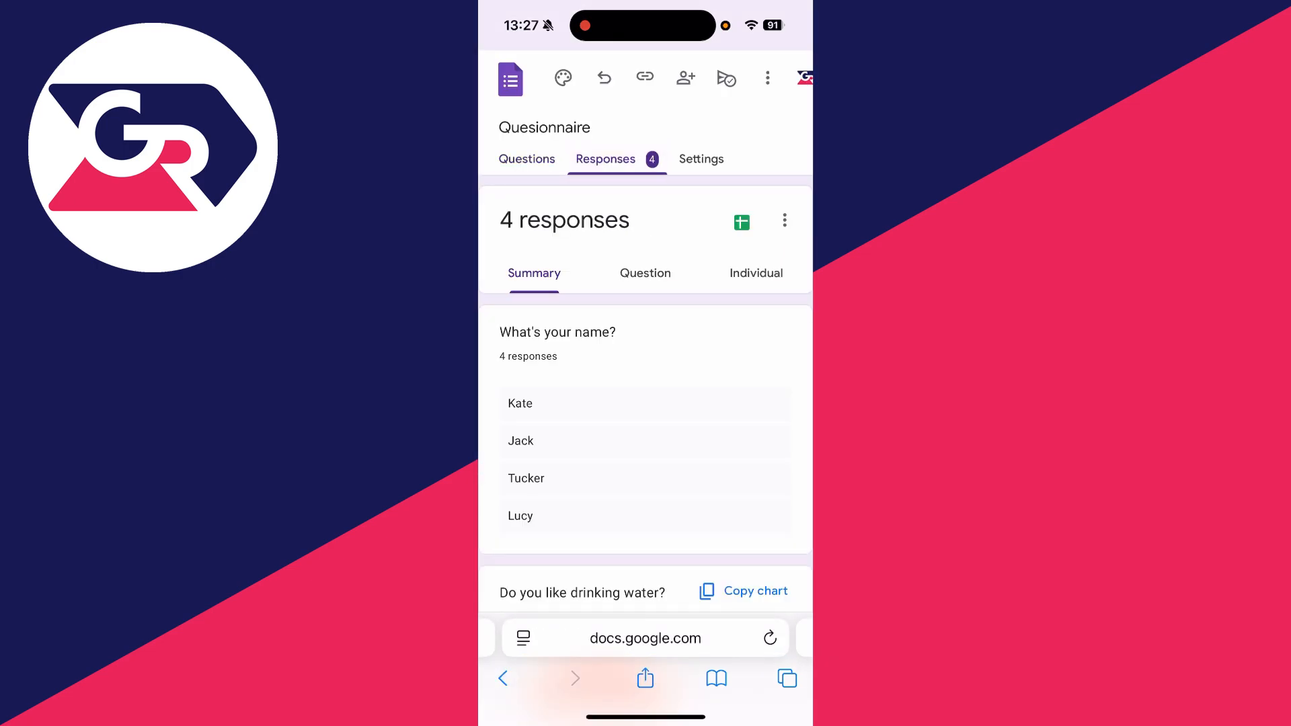